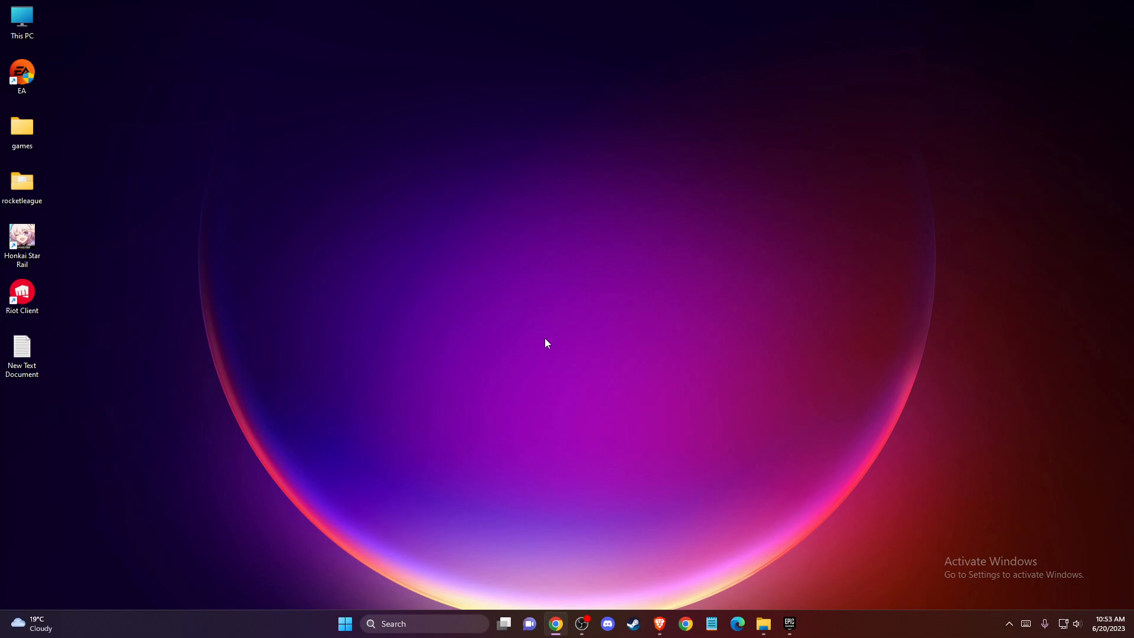
mouse_move(746, 338)
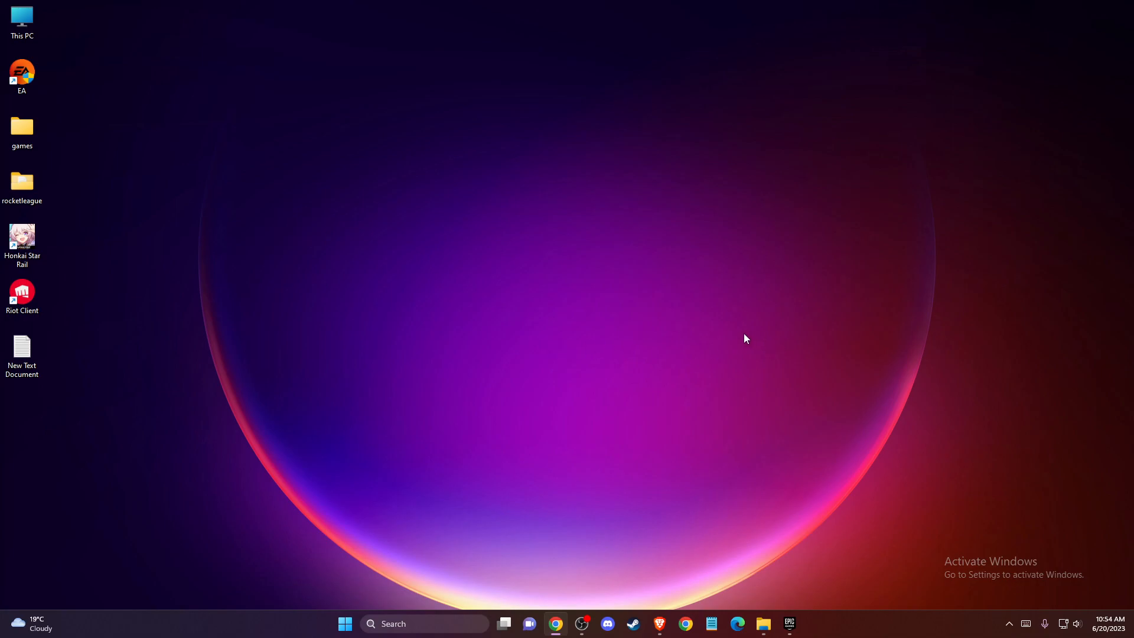
mouse_move(815, 395)
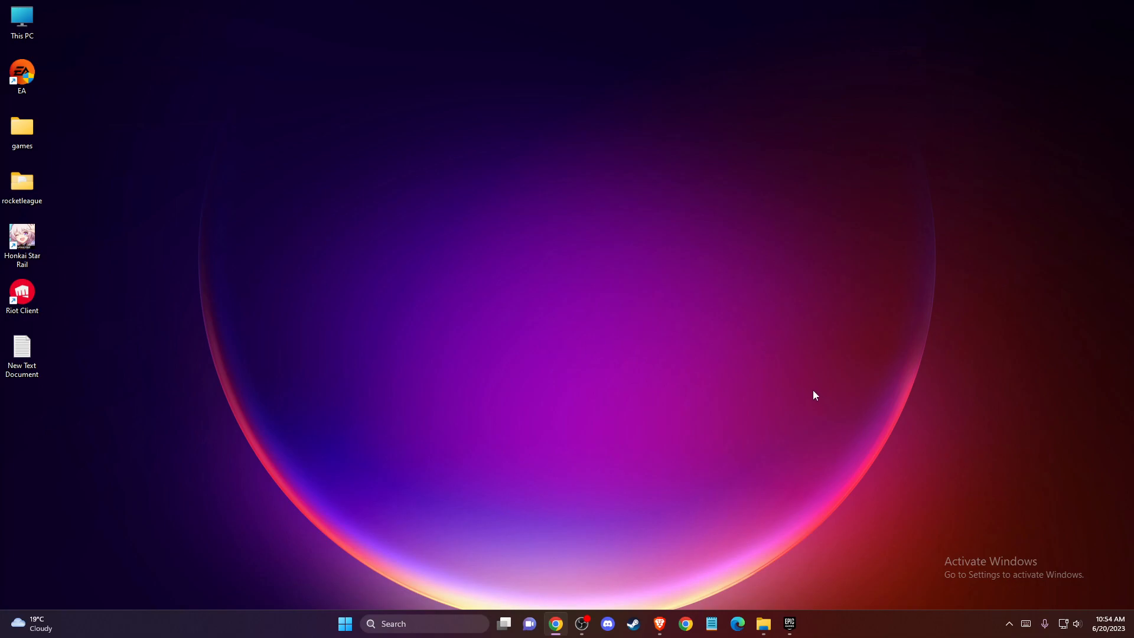
mouse_move(860, 410)
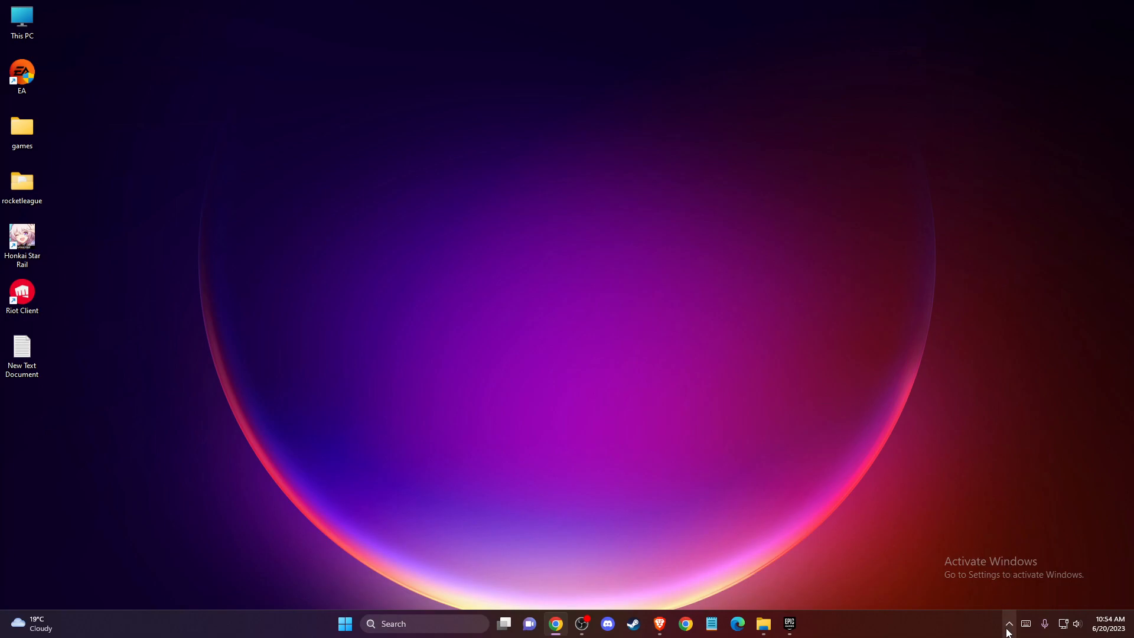
Open the %APPDATA% Roaming folder in File Explorer using the Run dialog
click(1008, 624)
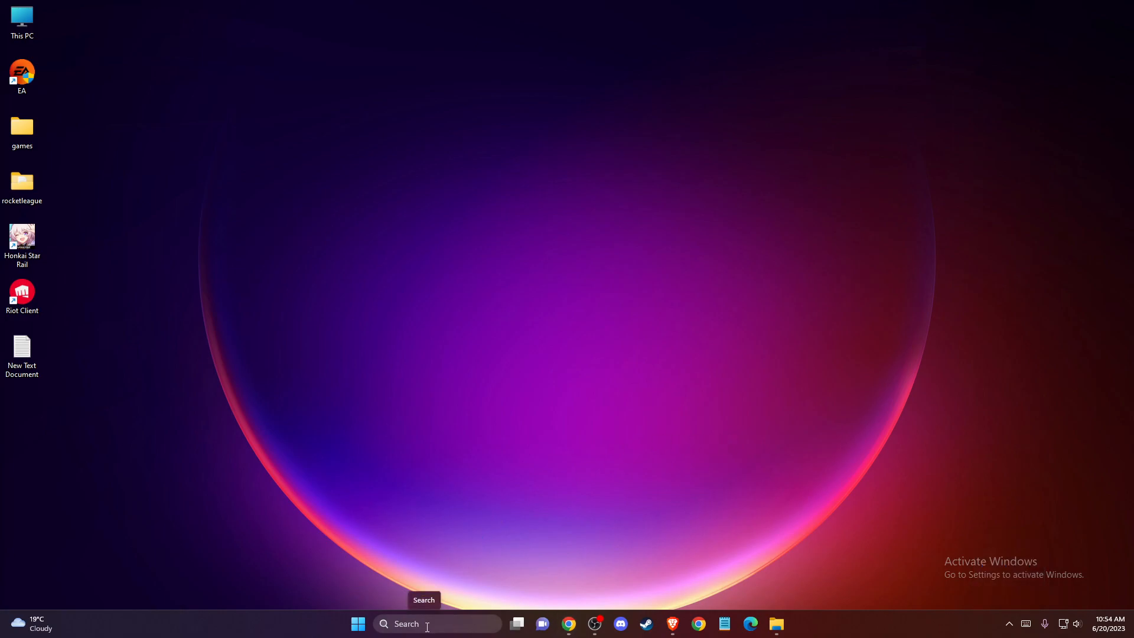
click(438, 624)
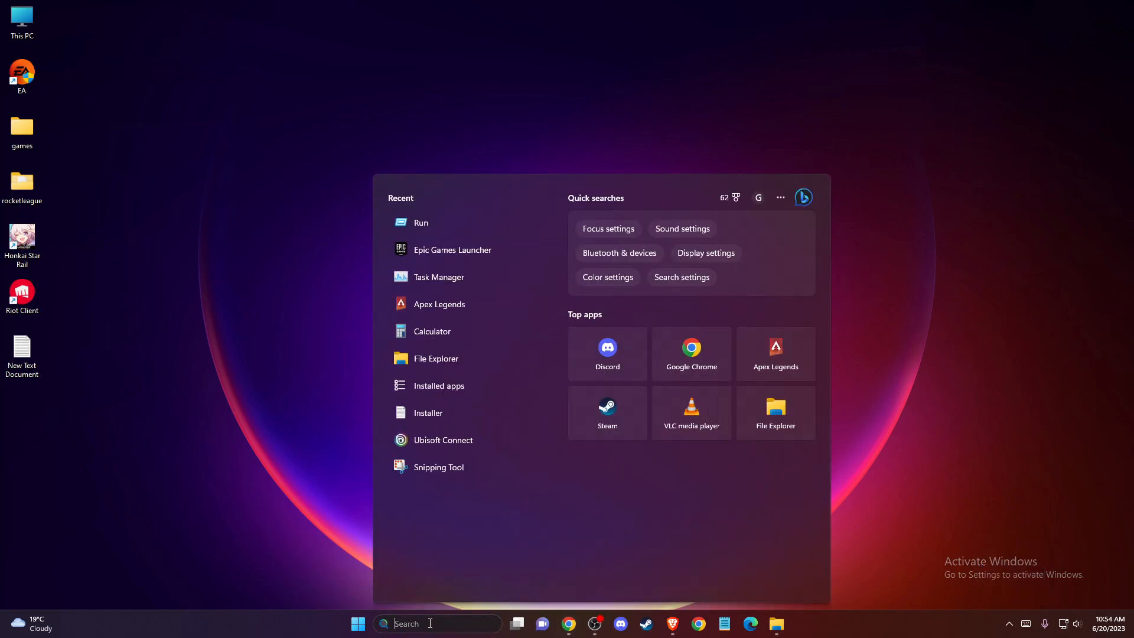
text(RUN)
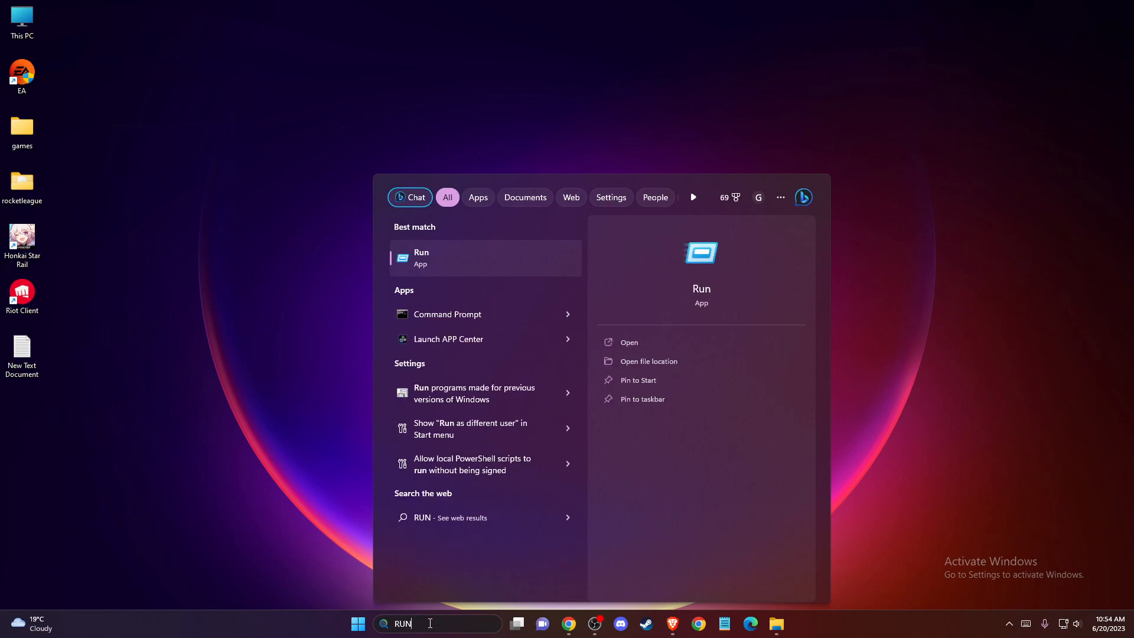
click(420, 258)
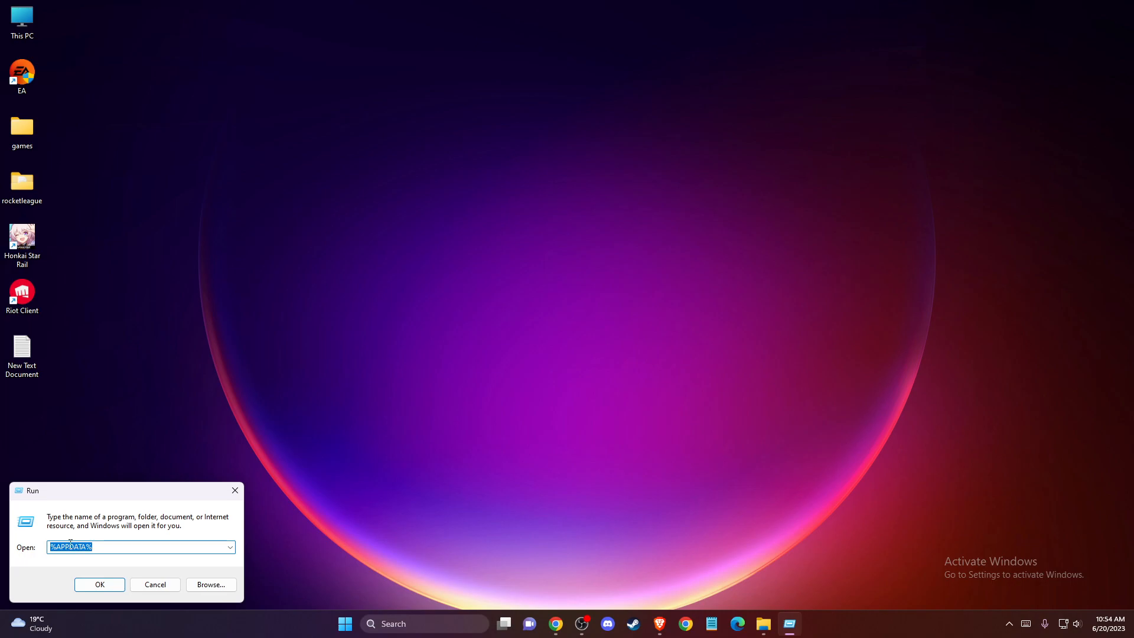
click(100, 584)
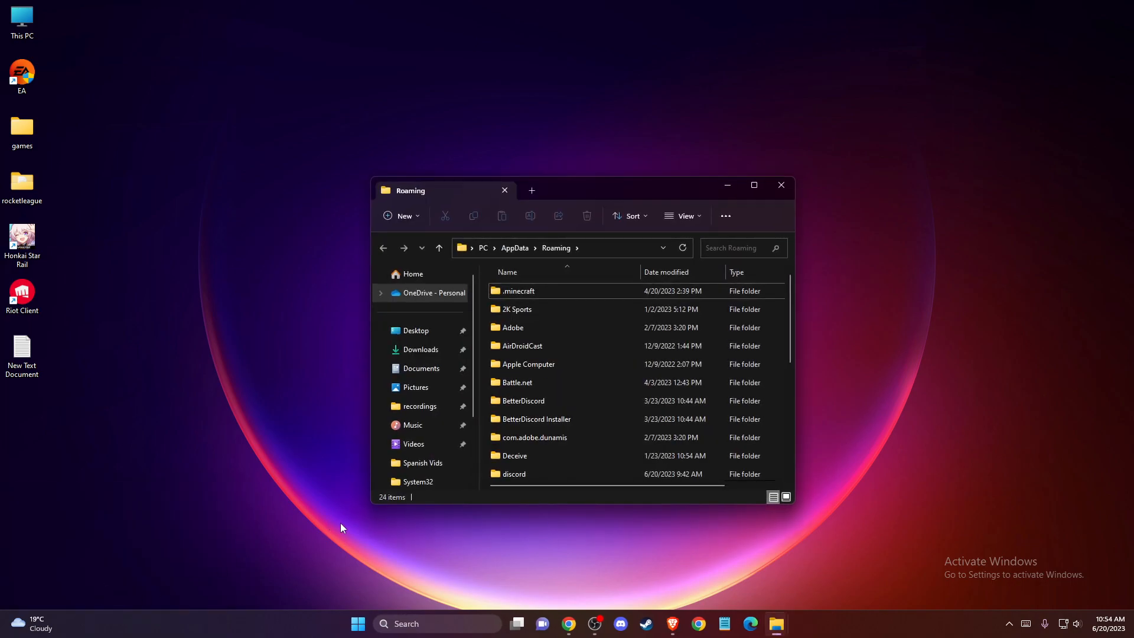
Navigate from Roaming to AppData\Local\EpicGamesLauncher\Saved
click(438, 247)
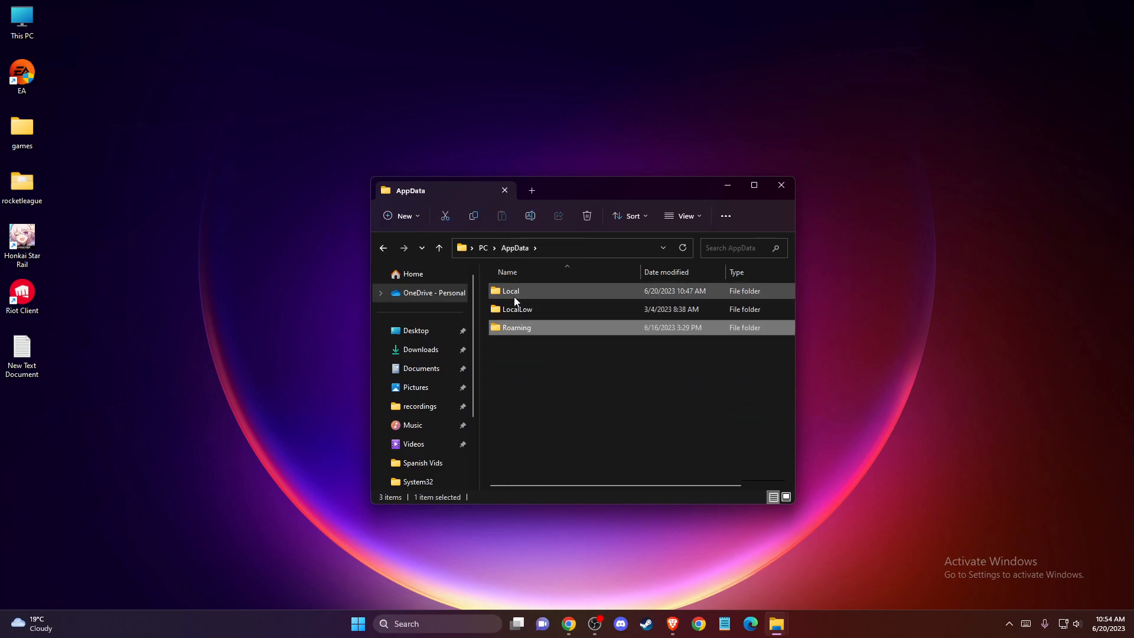
double_click(510, 291)
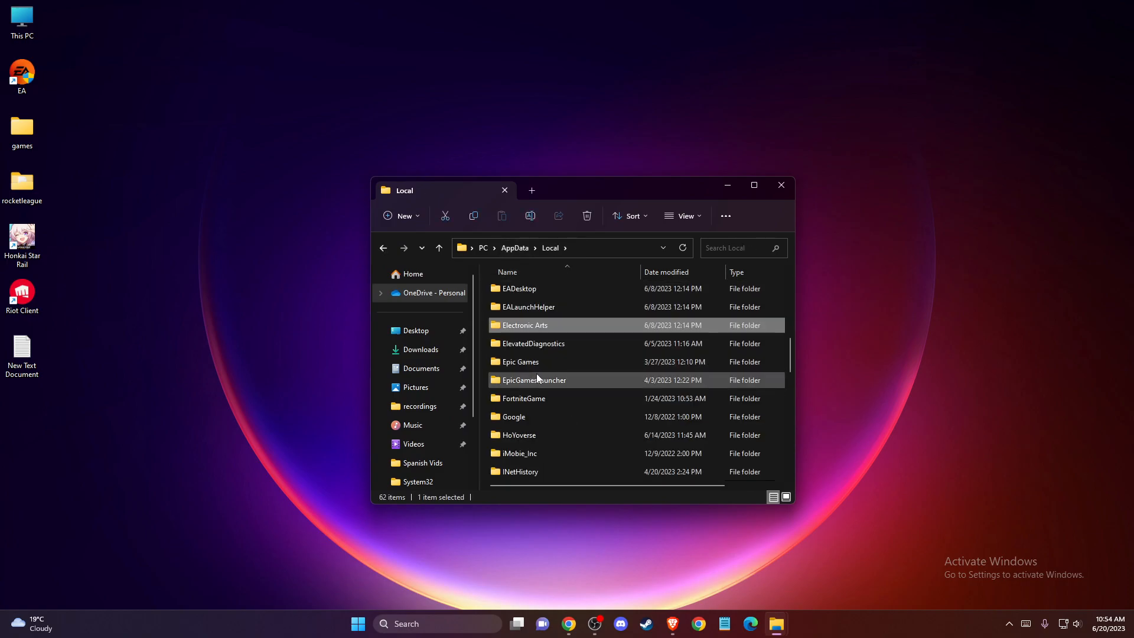
click(534, 380)
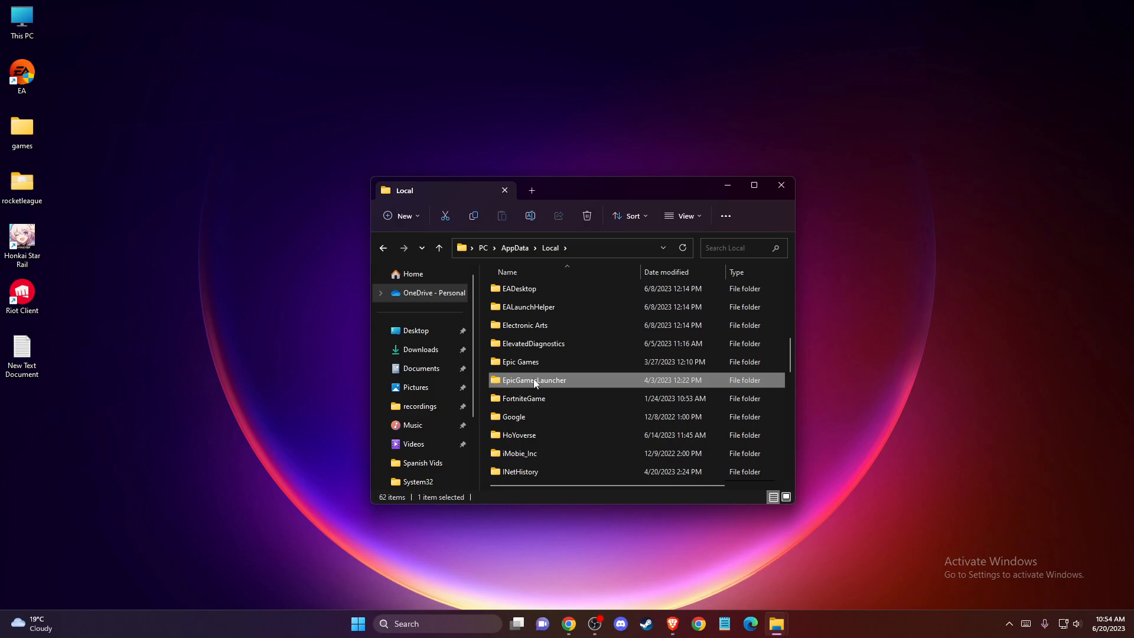
double_click(532, 380)
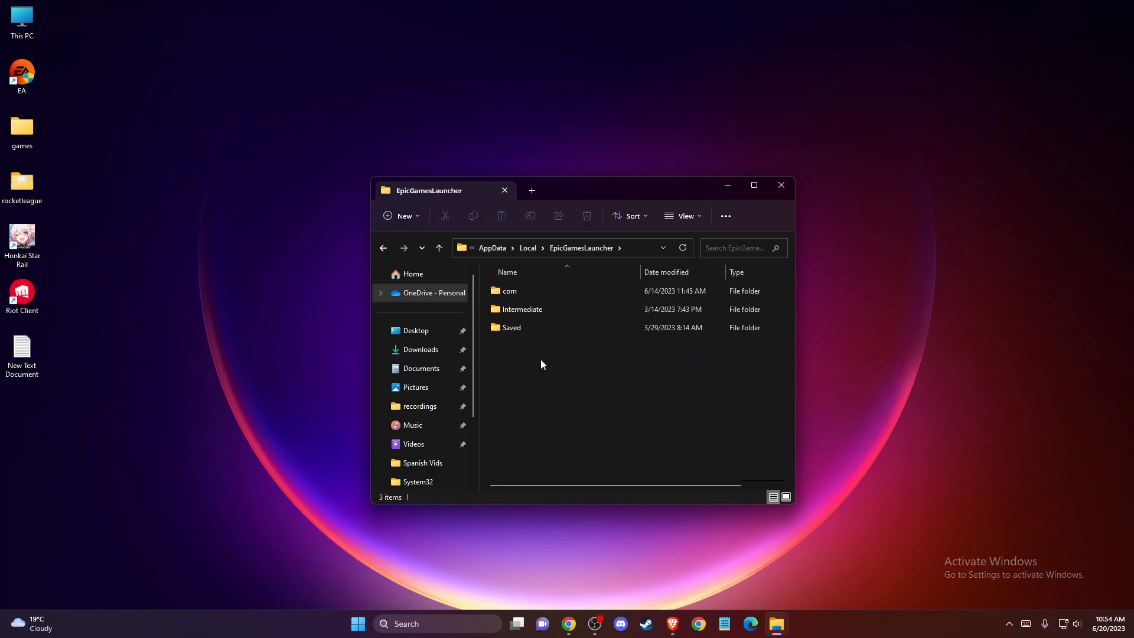
double_click(512, 326)
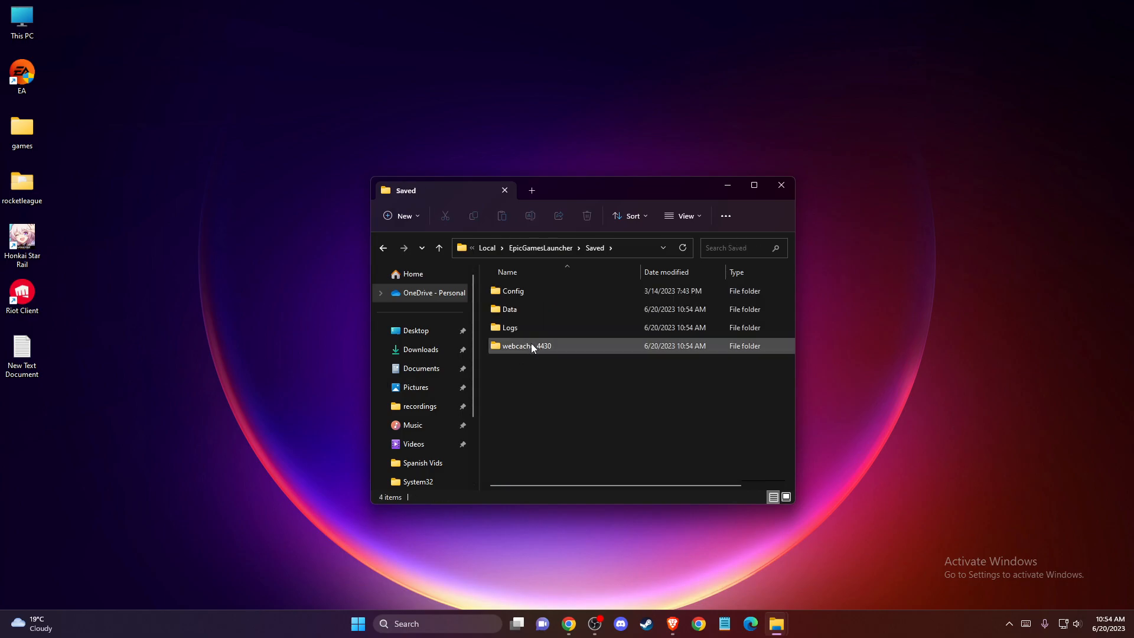
Delete the webcache_4430 folder, leaving Config, Data and Logs
click(523, 346)
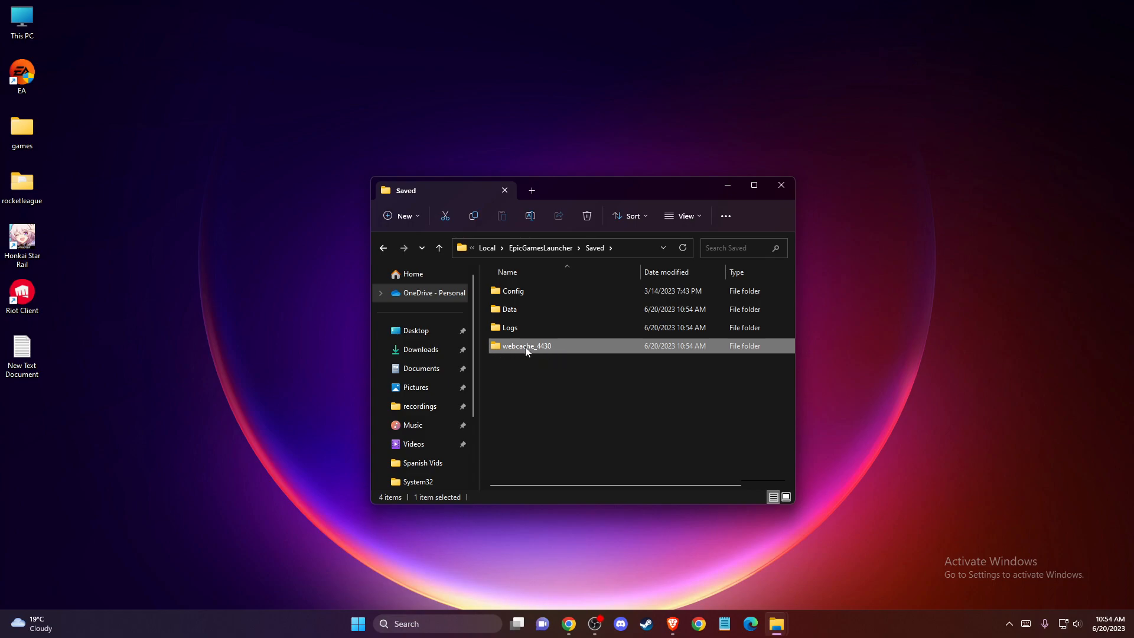
mouse_move(541, 351)
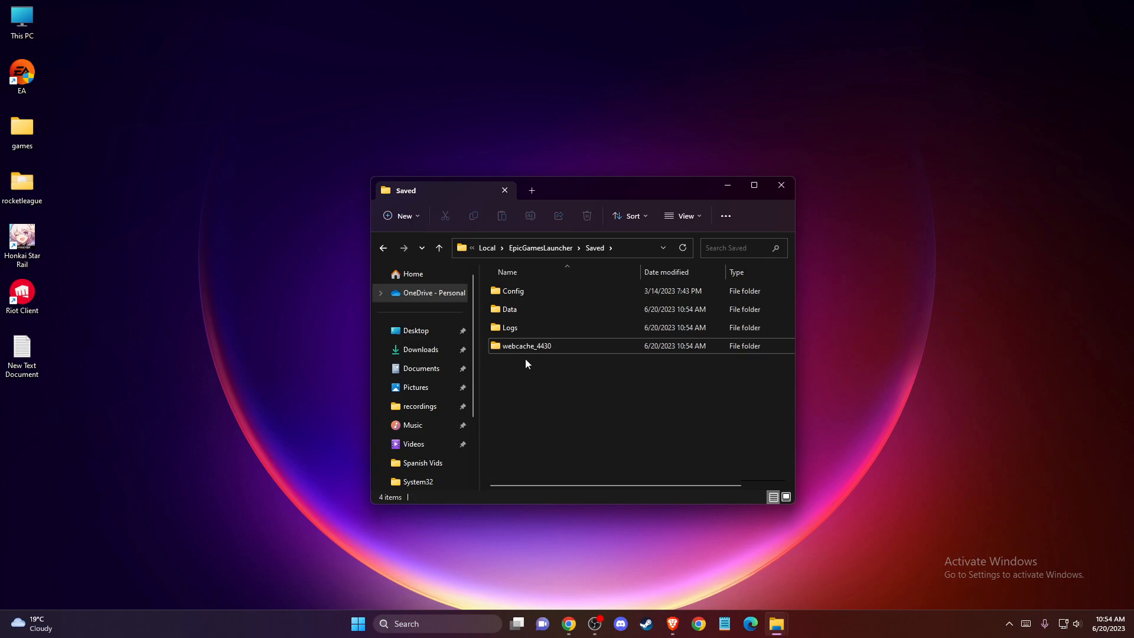
click(526, 346)
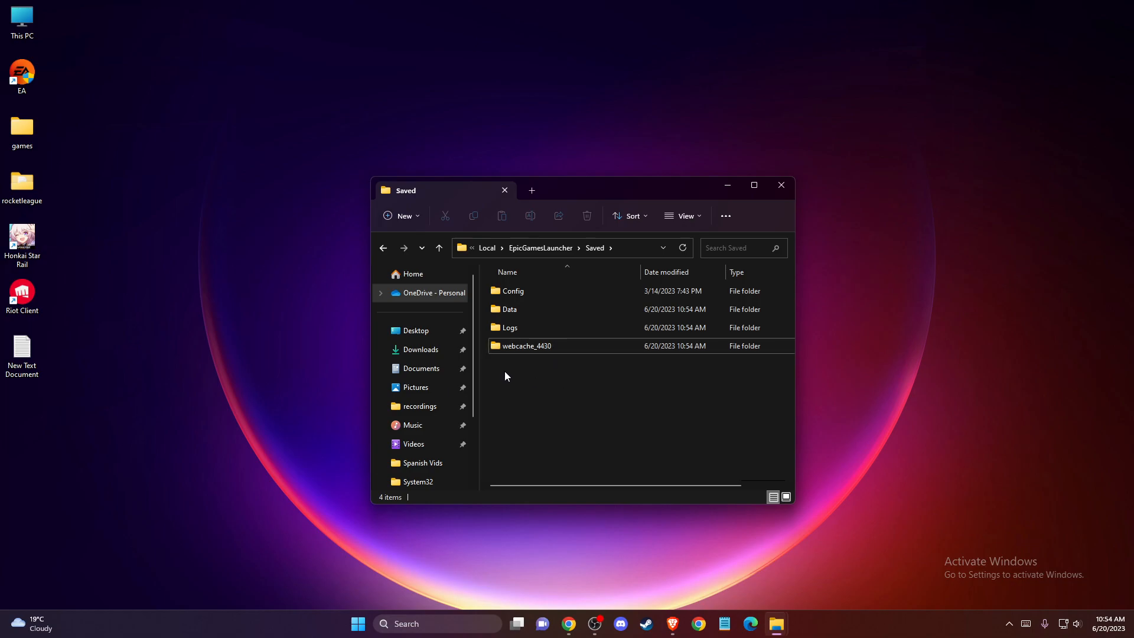
click(525, 346)
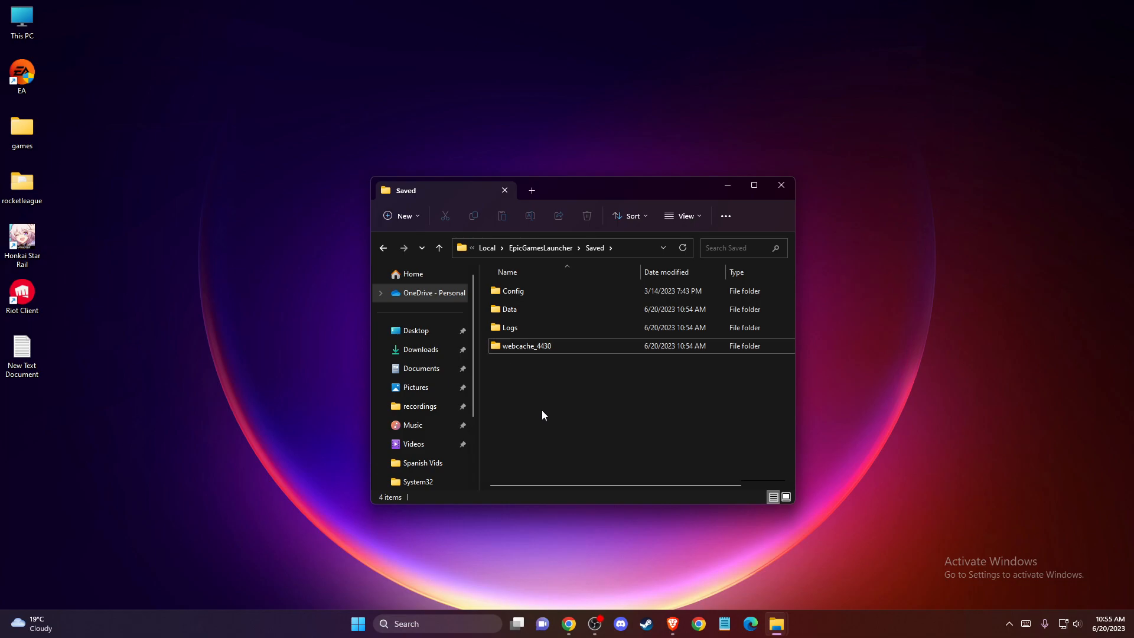
click(524, 346)
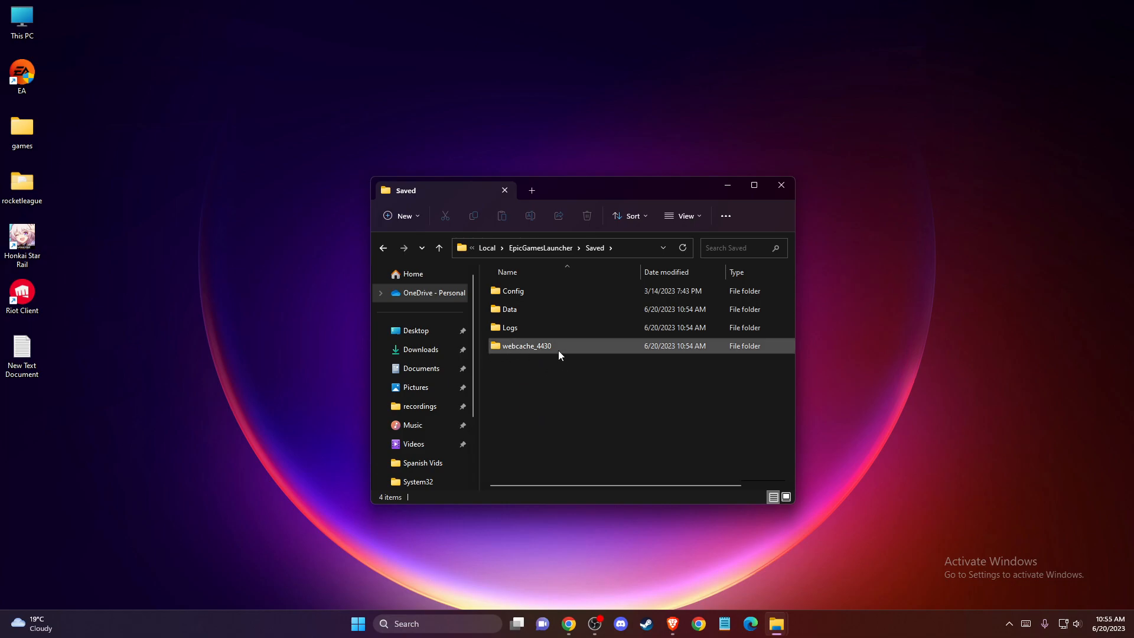
right_click(525, 345)
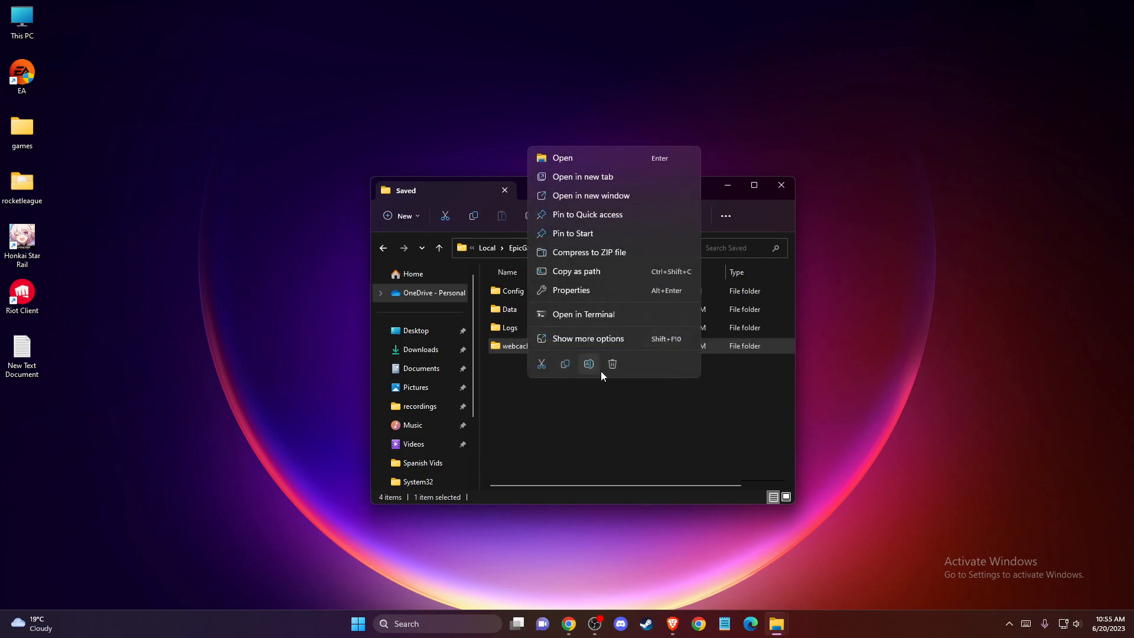
click(612, 364)
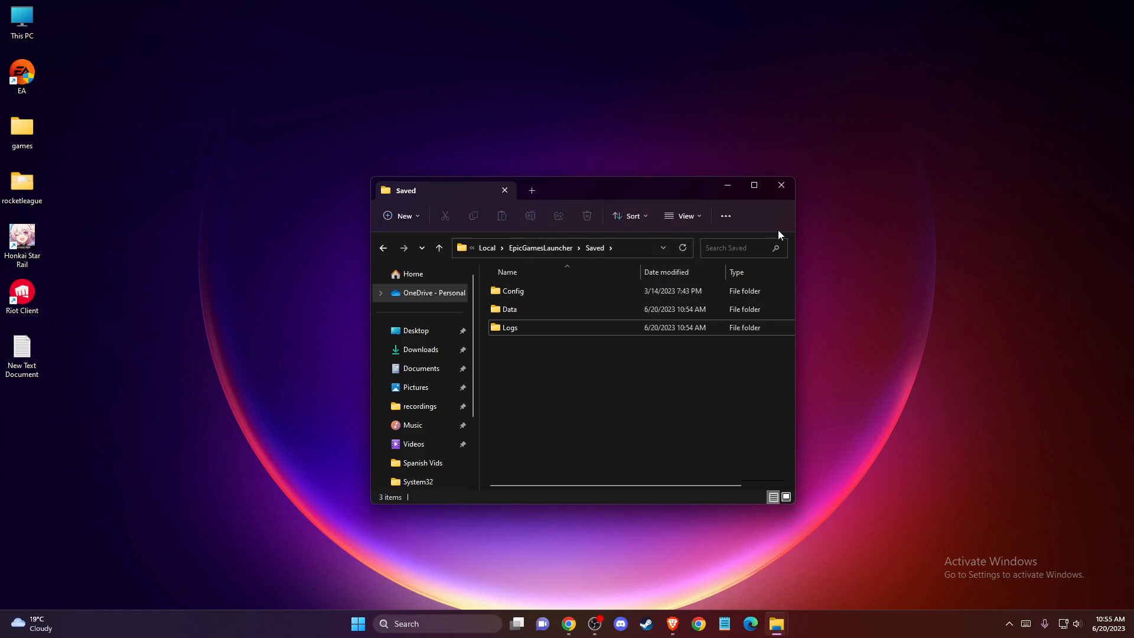
Close the Saved folder File Explorer window
click(780, 185)
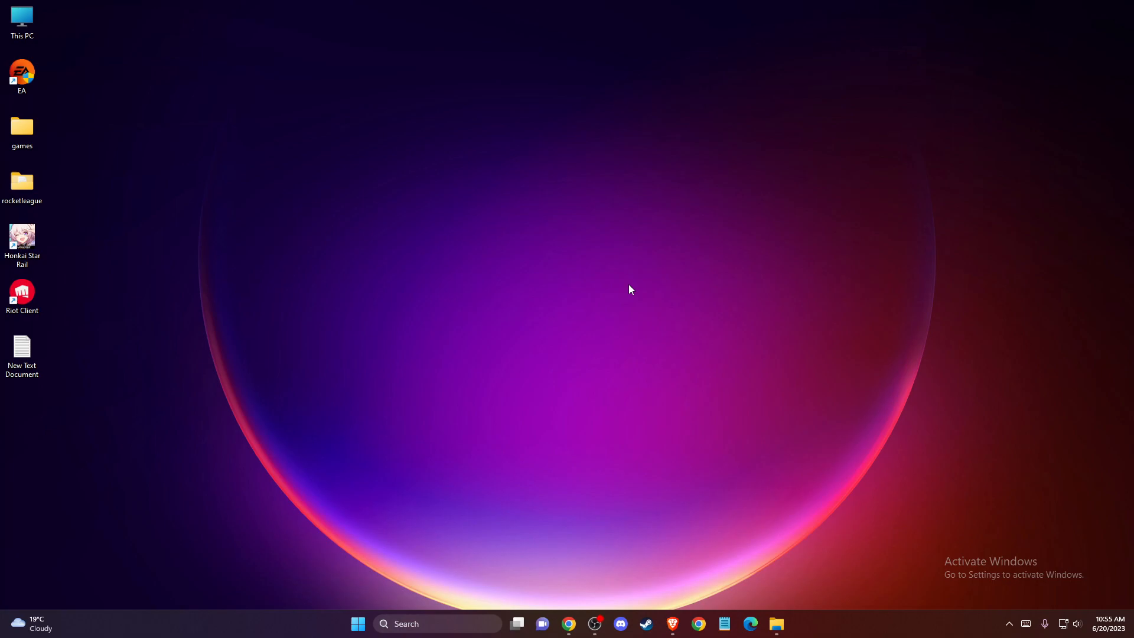
mouse_move(631, 287)
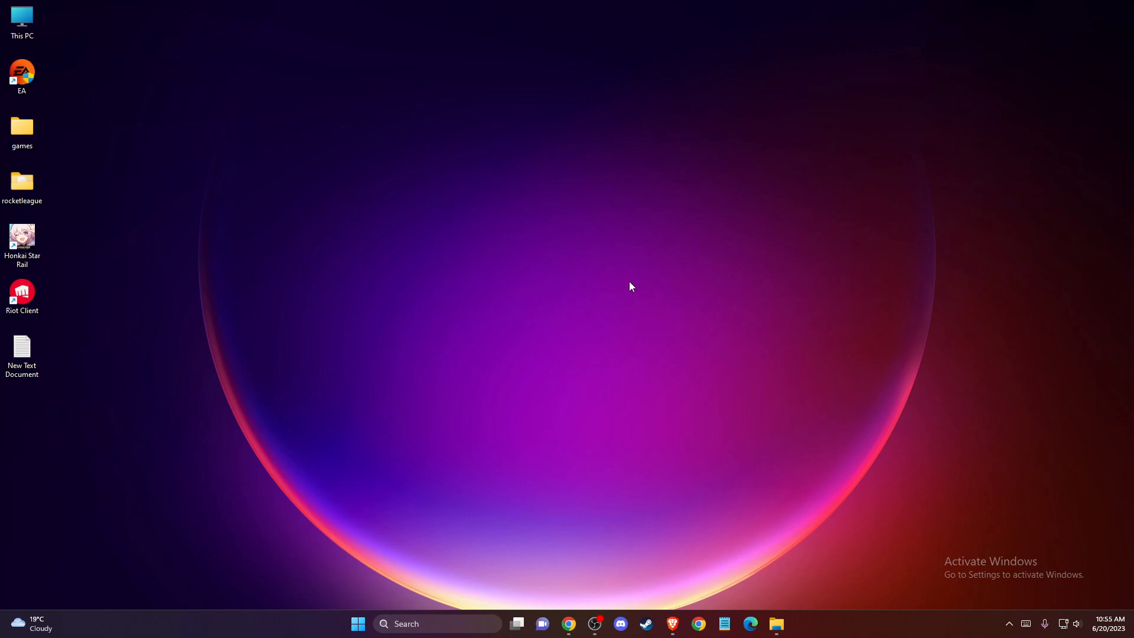
mouse_move(653, 314)
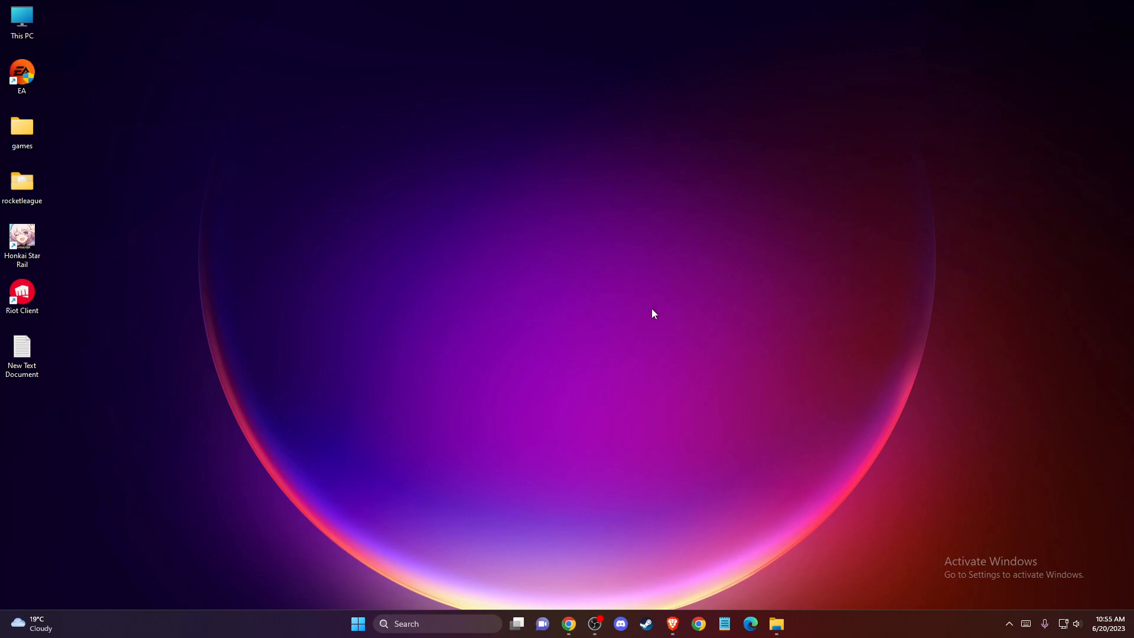
mouse_move(500, 420)
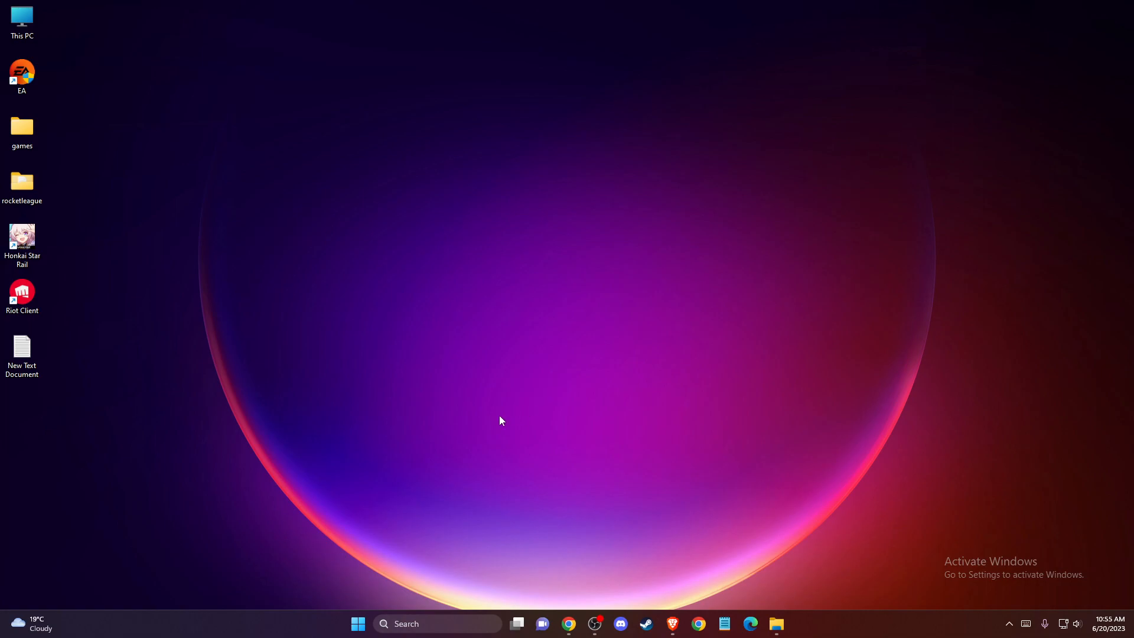
mouse_move(418, 624)
text(EPIC)
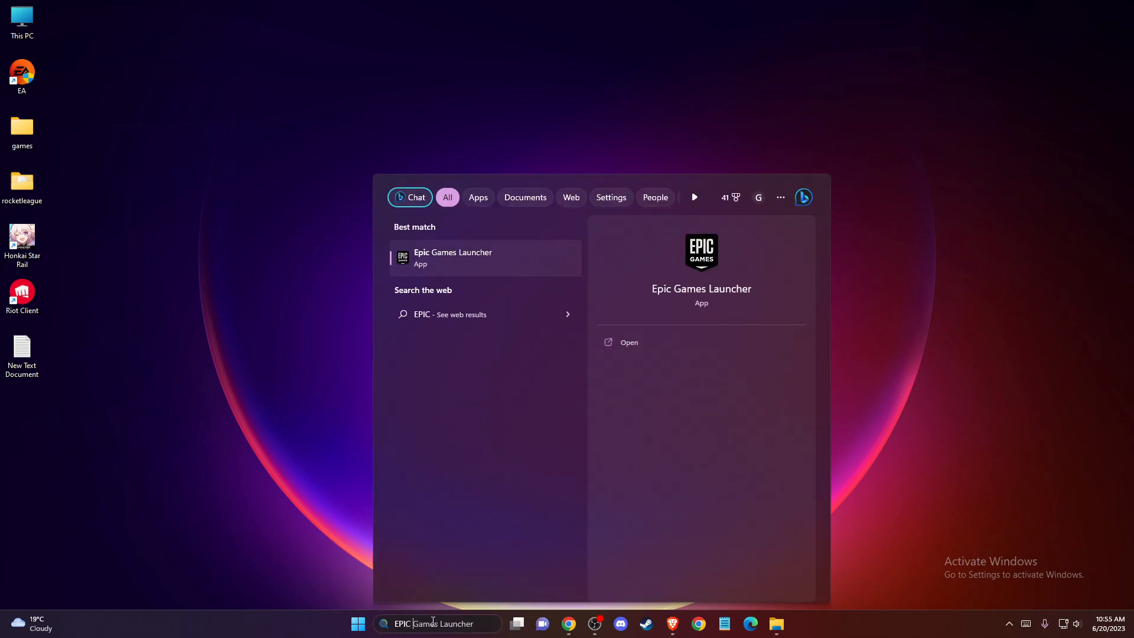
Apply run-as-administrator with fullscreen optimizations off on the Epic Games Launcher shortcut
right_click(452, 258)
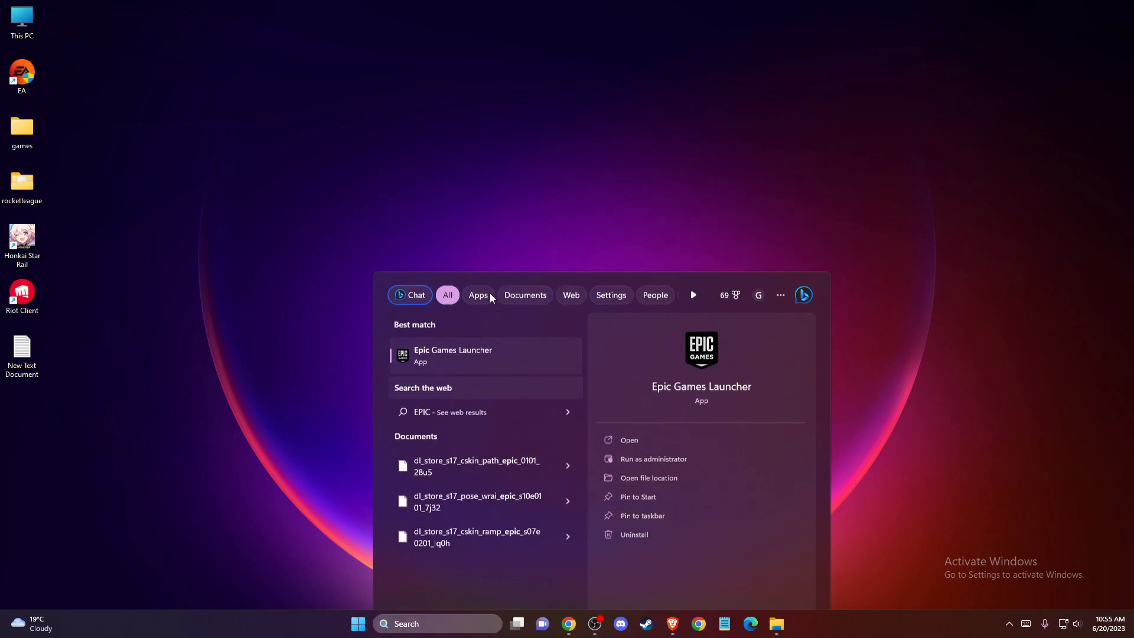
click(648, 477)
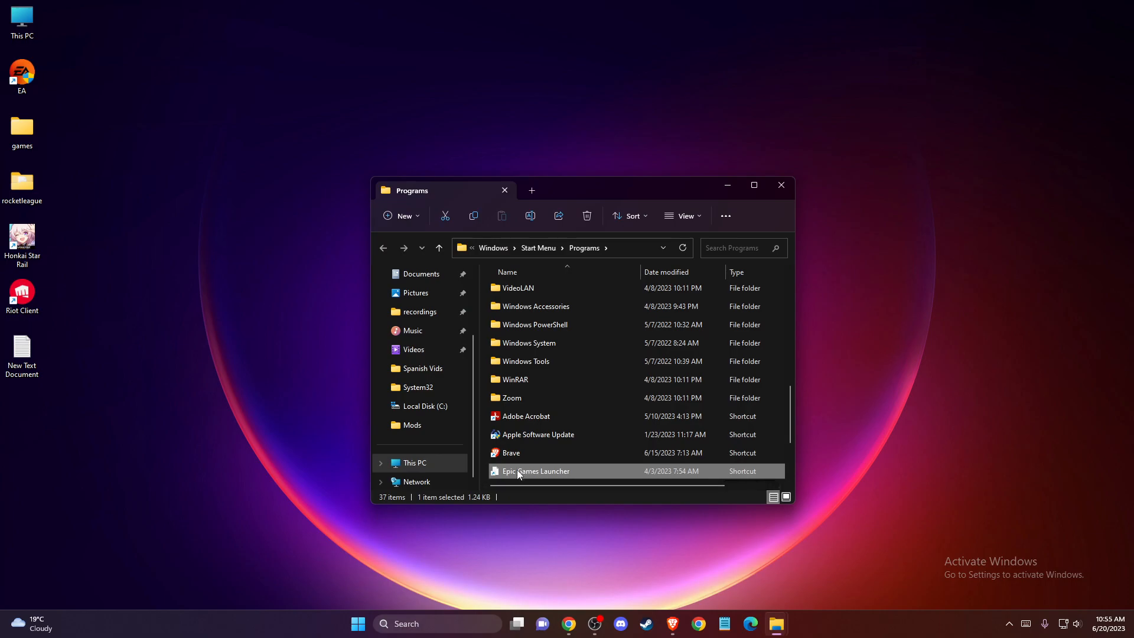
right_click(518, 471)
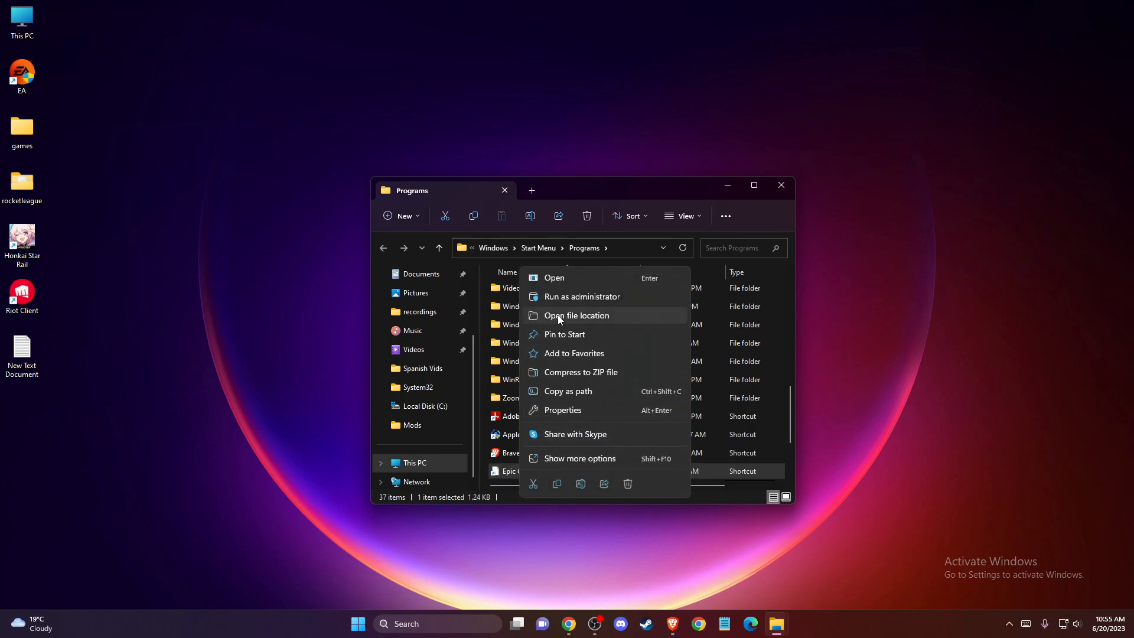
click(563, 410)
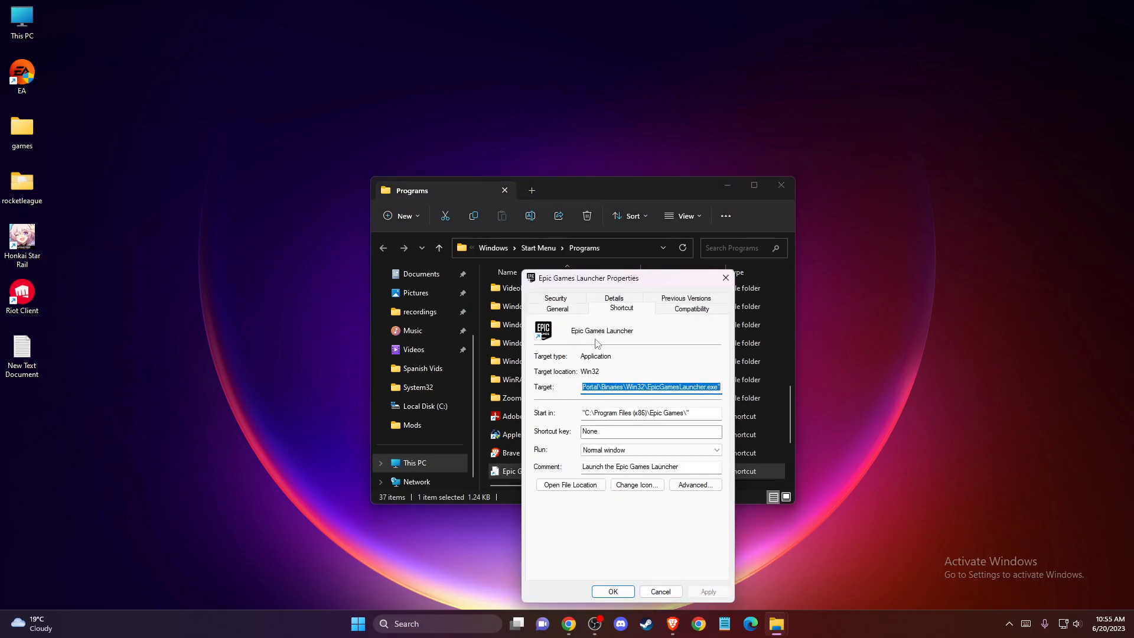
click(690, 309)
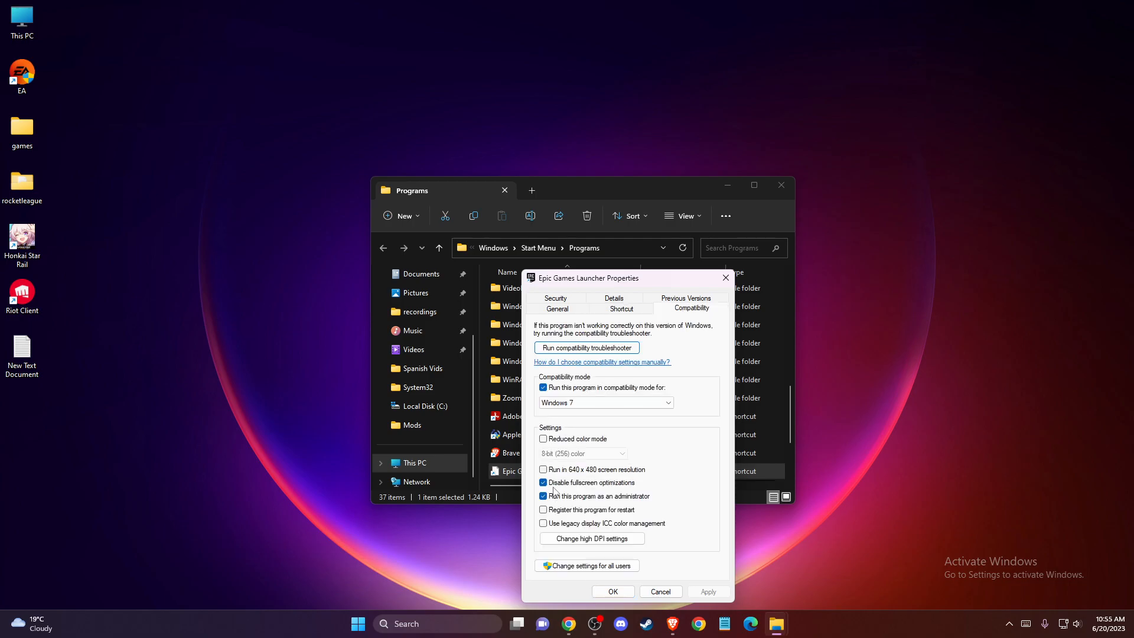
click(543, 483)
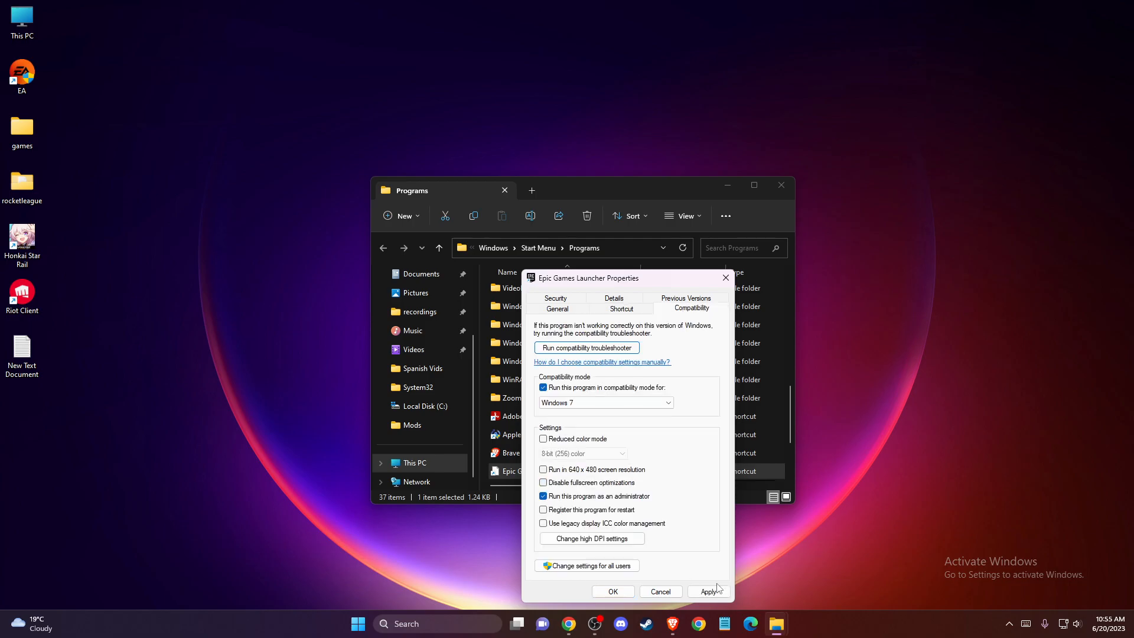
click(612, 592)
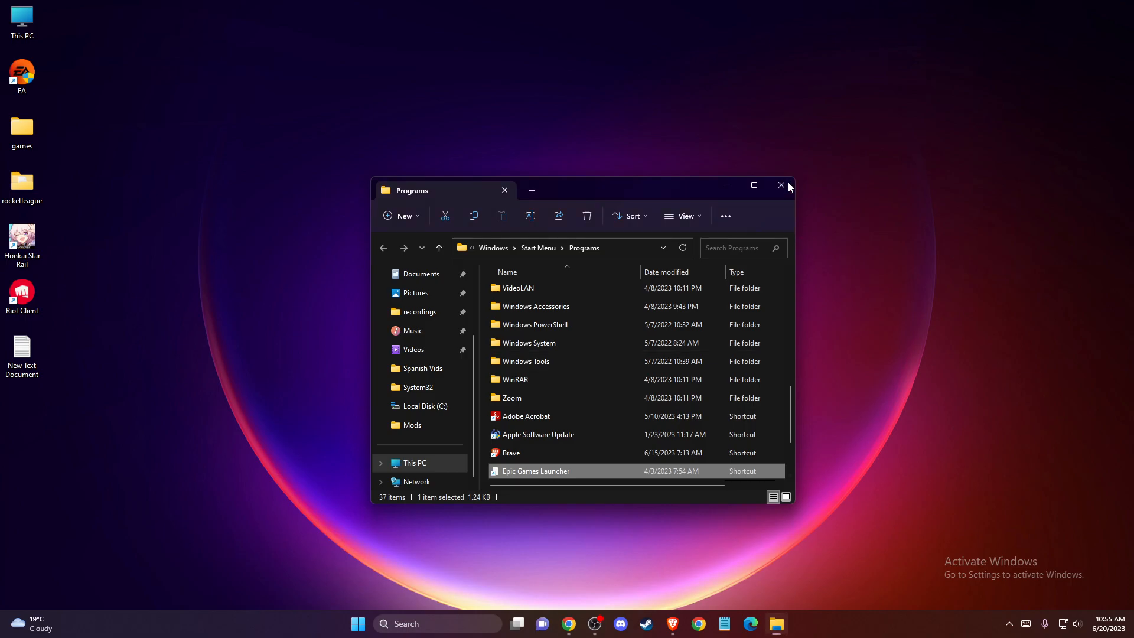
Close the Programs folder File Explorer window
click(781, 185)
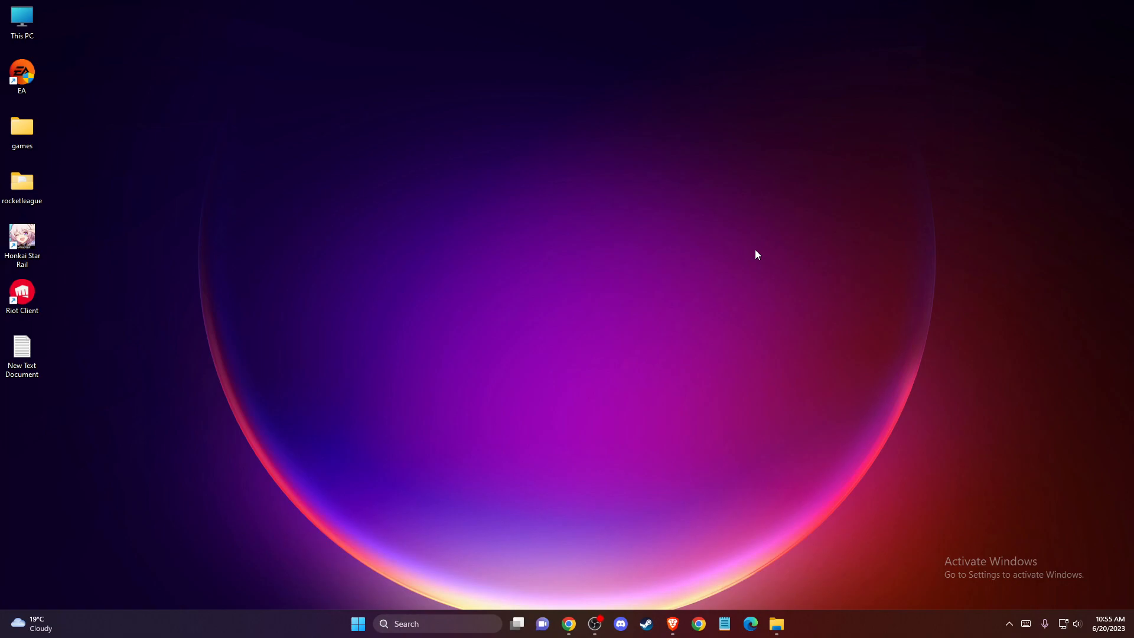
mouse_move(659, 252)
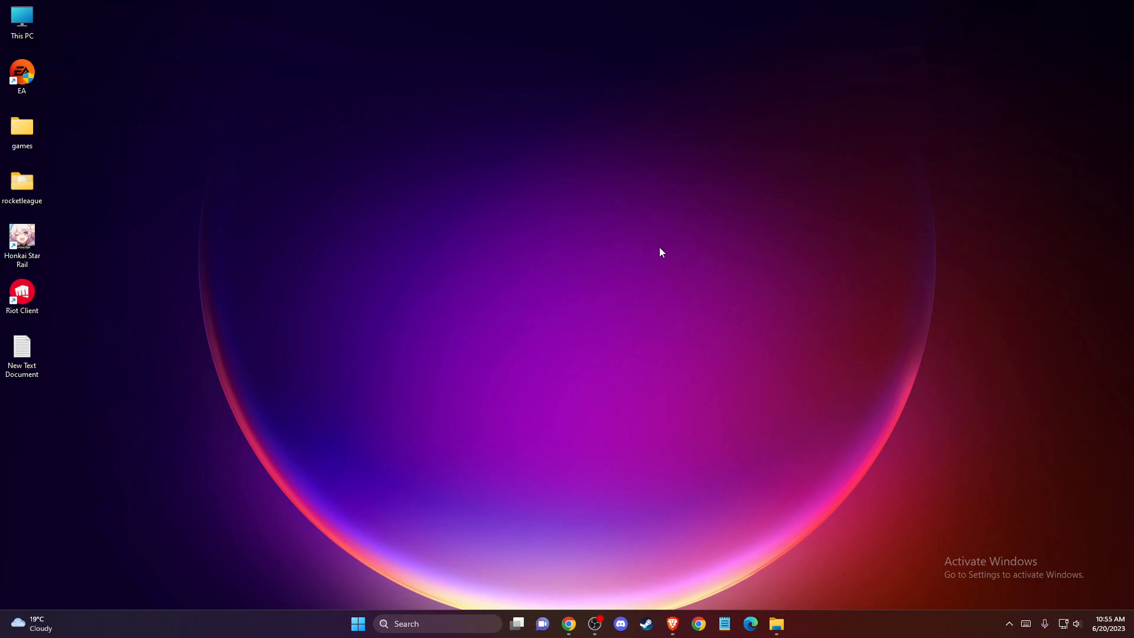